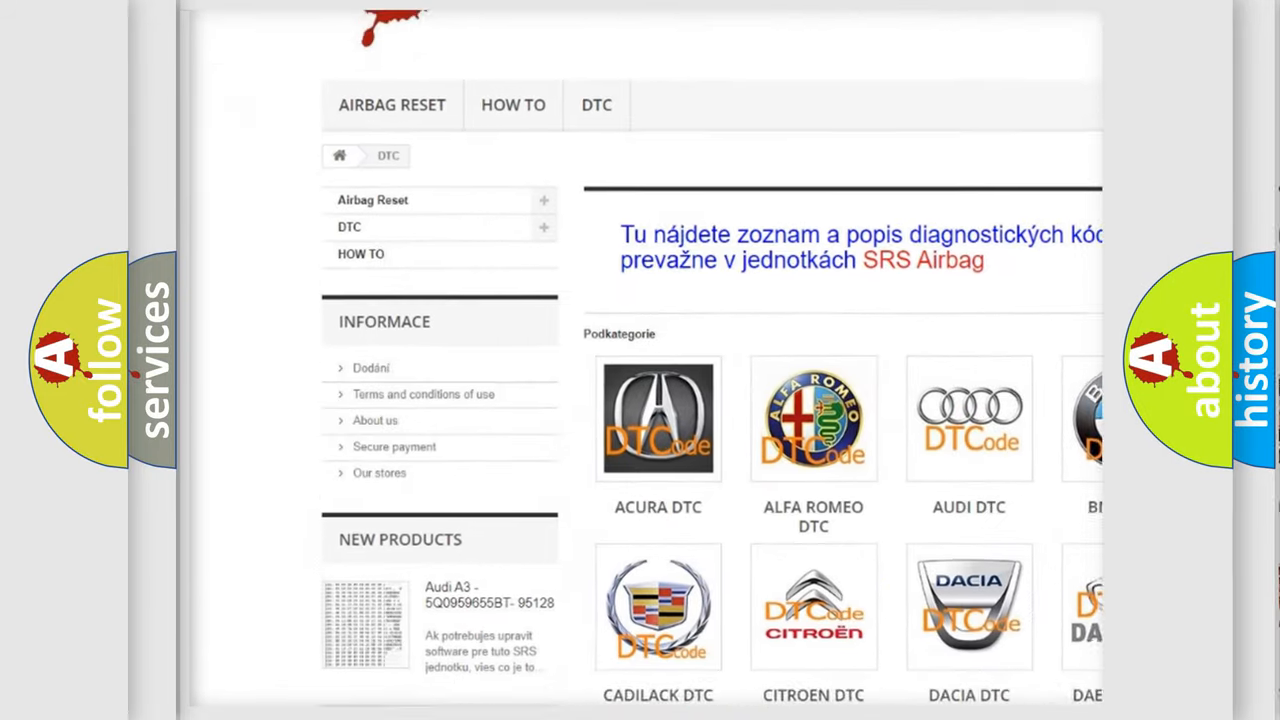
pyautogui.scroll(-3)
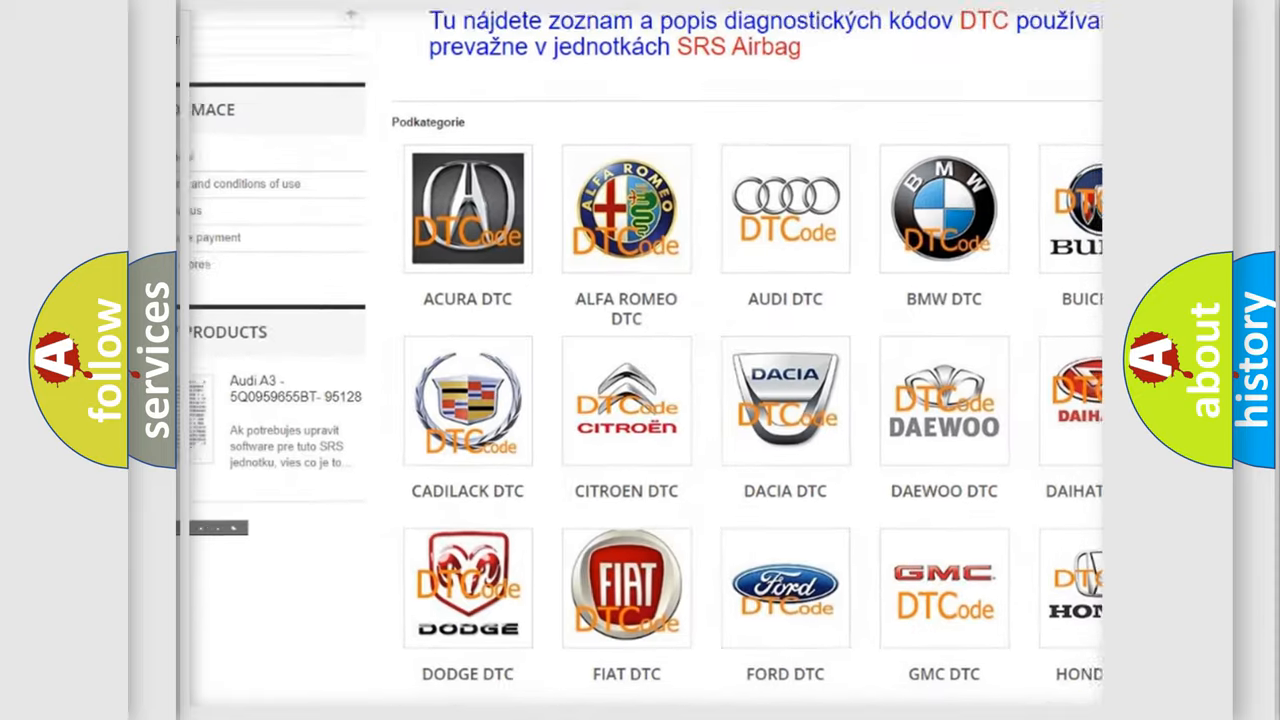
pyautogui.scroll(-3)
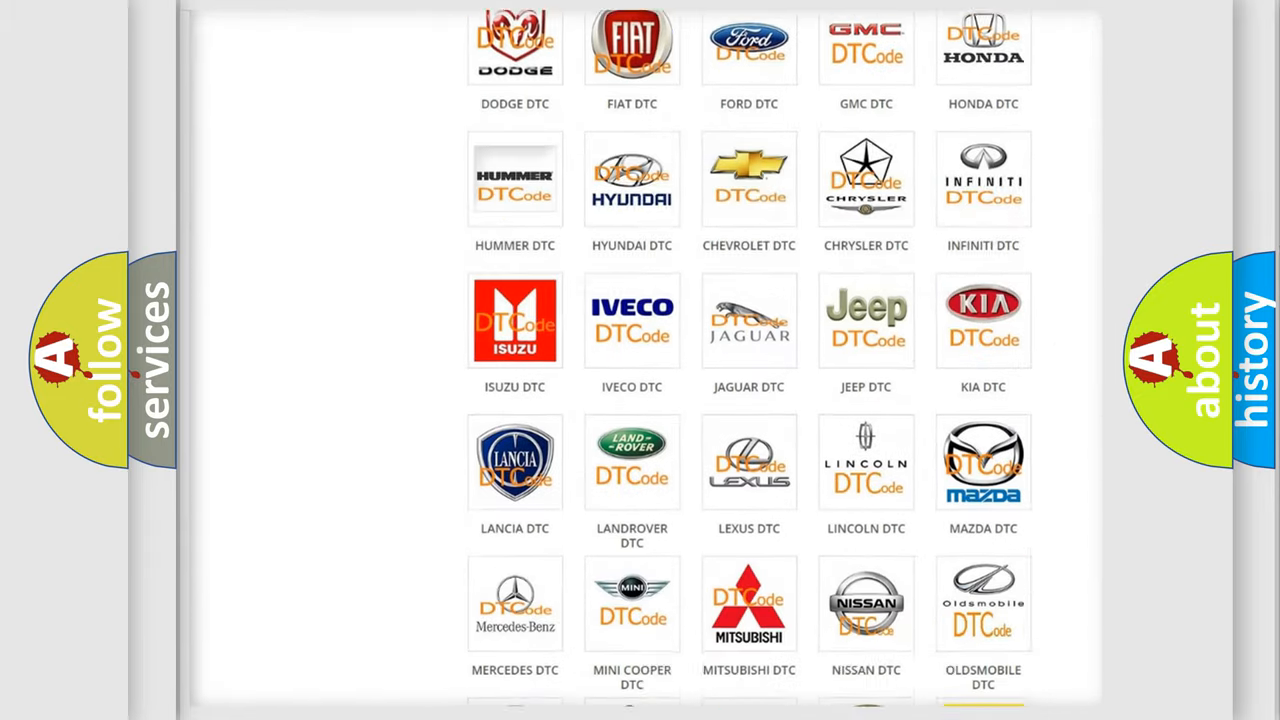
pyautogui.scroll(-3)
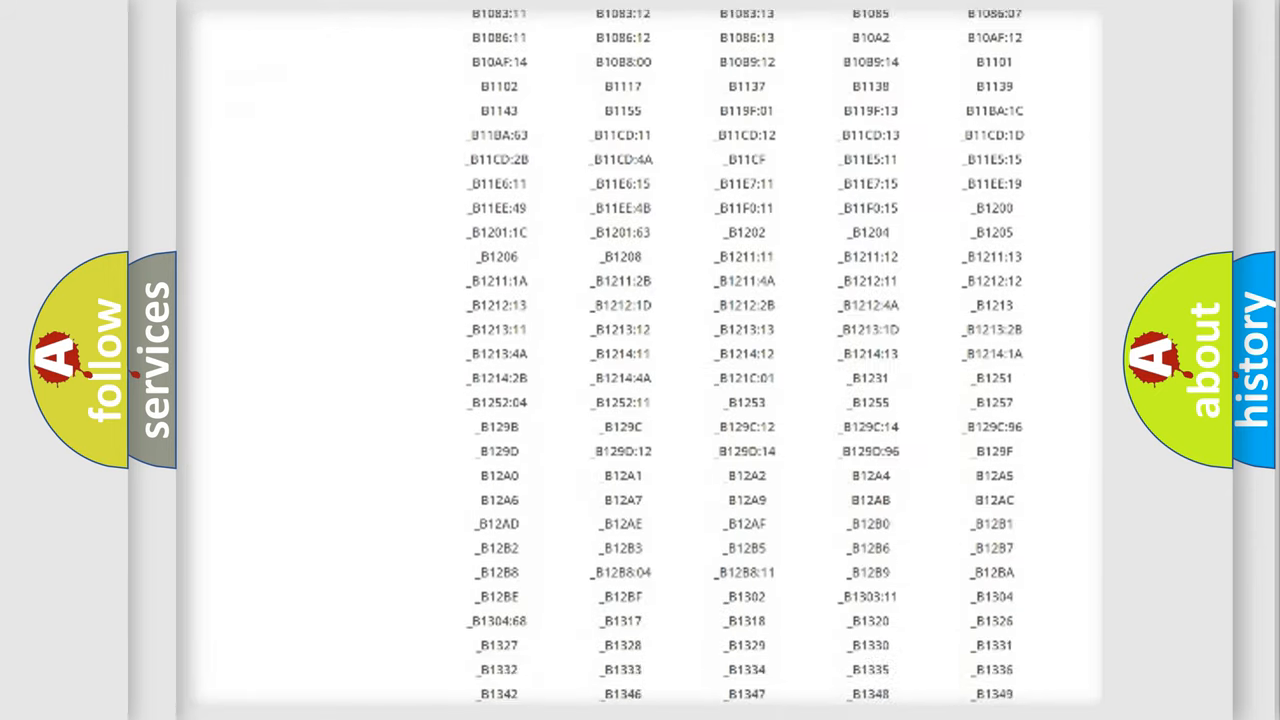
pyautogui.scroll(-3)
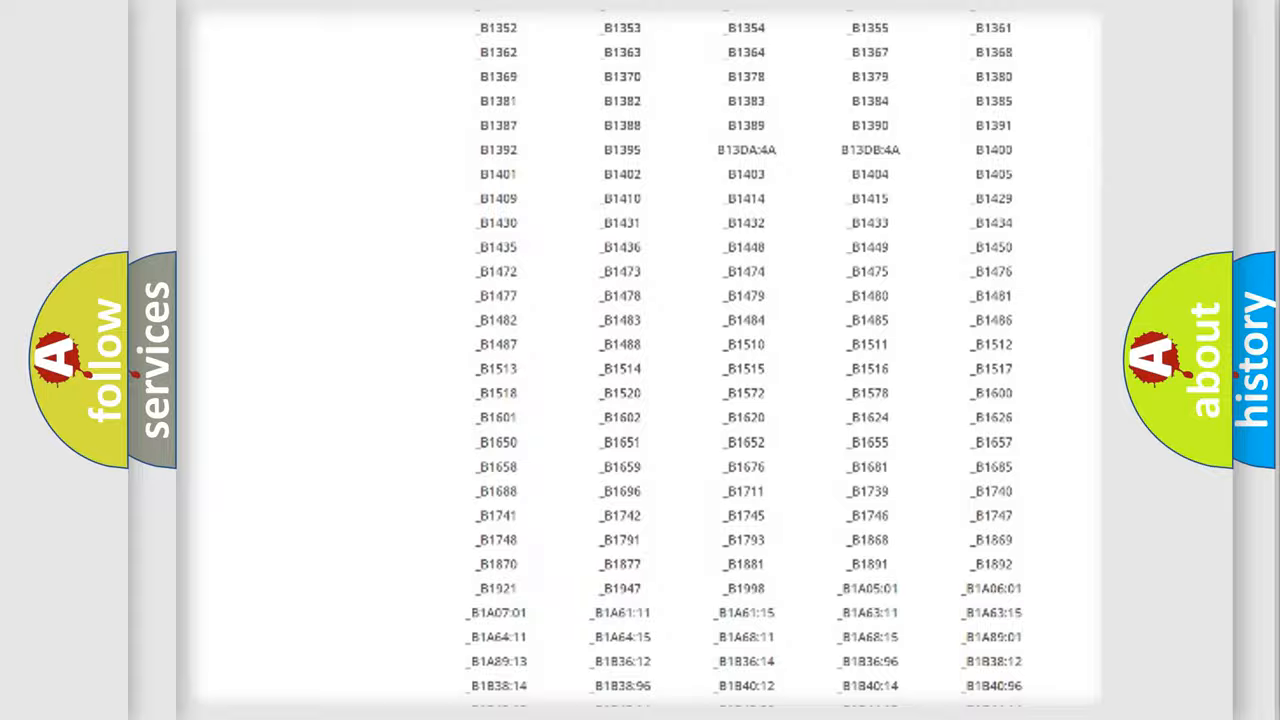